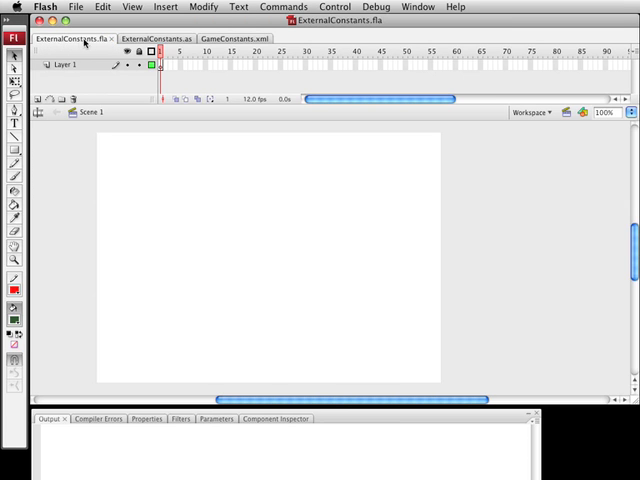
{"action": "mouse_move", "coordinate": [313, 361]}
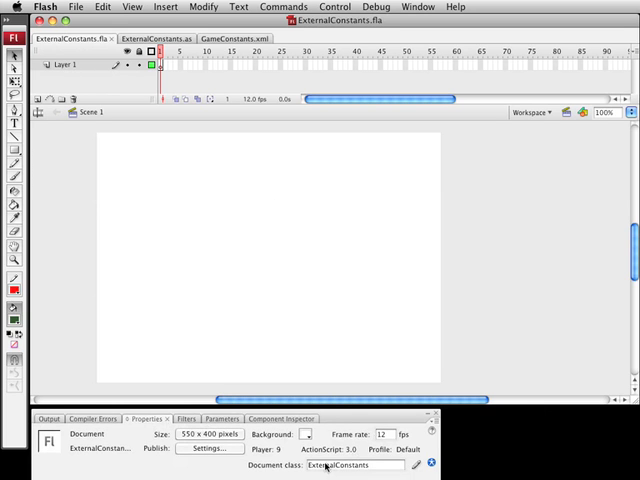
- Select the document class name ExternalConstants in the Properties panel
{"action": "triple_click", "coordinate": [345, 465]}
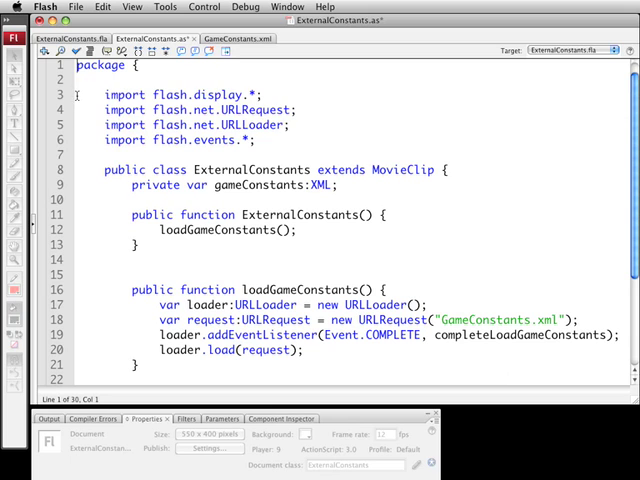
- Highlight the import statements, the URLLoader import and the gameConstants variable name
{"action": "left_click_drag", "start_coordinate": [89, 94], "coordinate": [255, 140]}
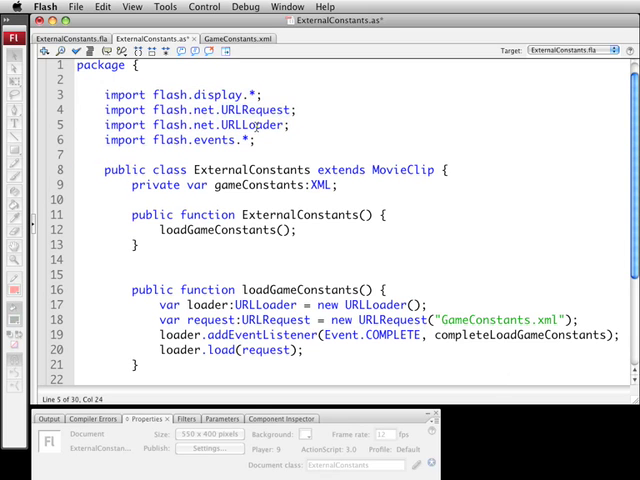
{"action": "double_click", "coordinate": [211, 139]}
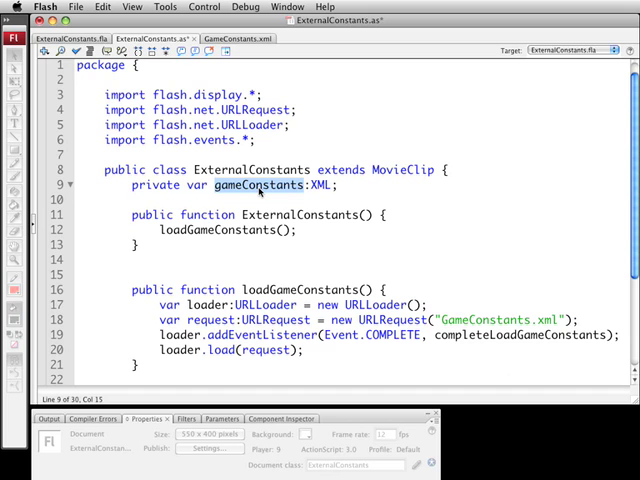
{"action": "left_click", "coordinate": [238, 186]}
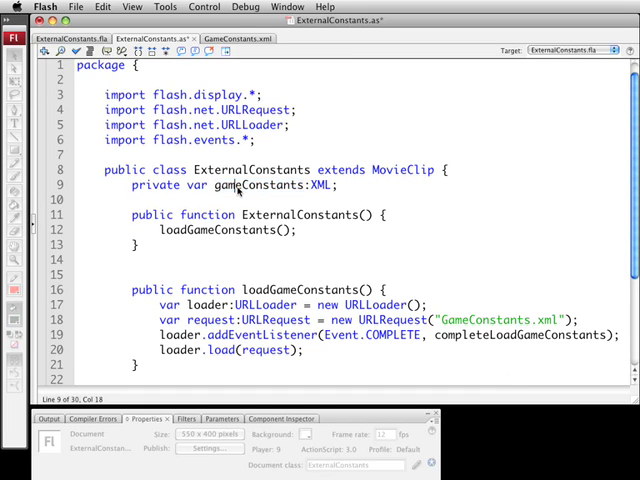
{"action": "double_click", "coordinate": [250, 185]}
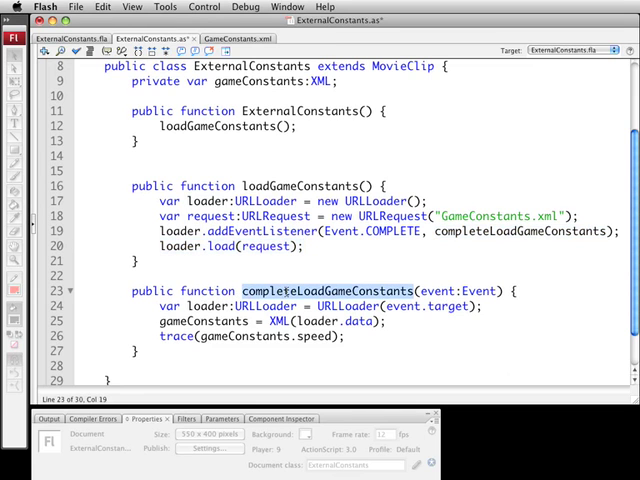
{"action": "double_click", "coordinate": [466, 291]}
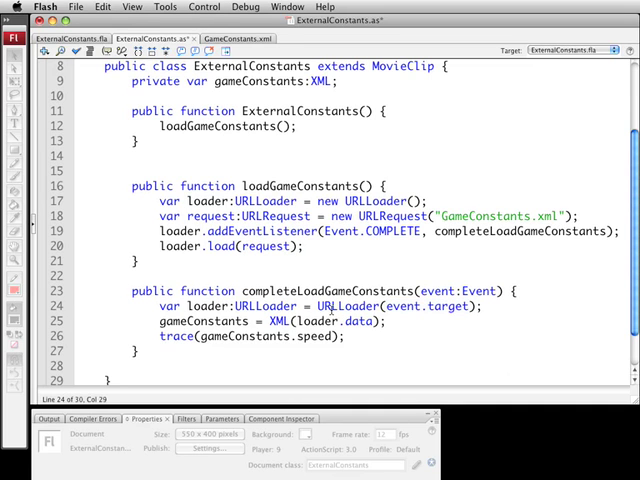
{"action": "double_click", "coordinate": [355, 305]}
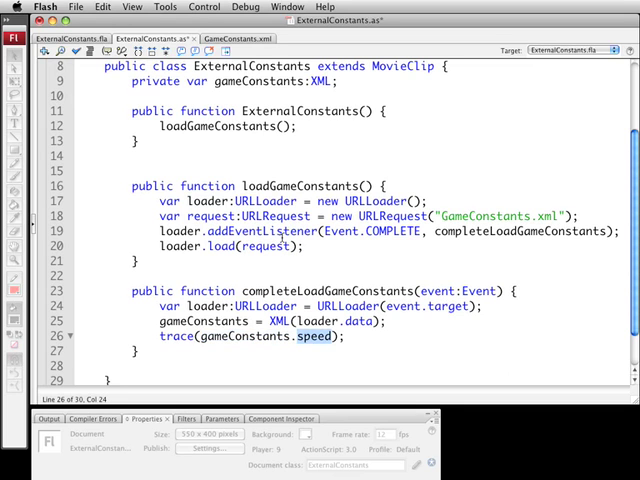
{"action": "left_click", "coordinate": [236, 38]}
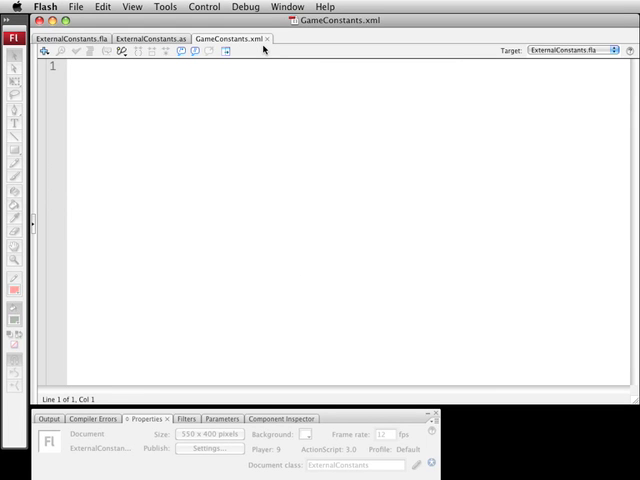
- Begin the empty GameConstants.xml with an <ExternalConstants> root tag
{"action": "left_click", "coordinate": [65, 65]}
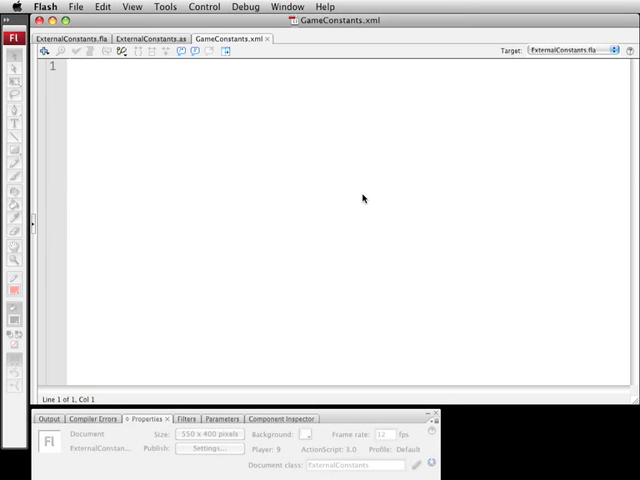
{"action": "left_click", "coordinate": [68, 66]}
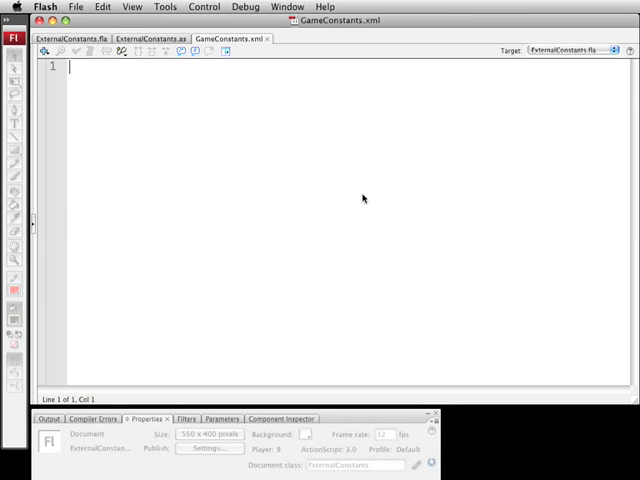
{"action": "type", "text": "<ExternalConstants>"}
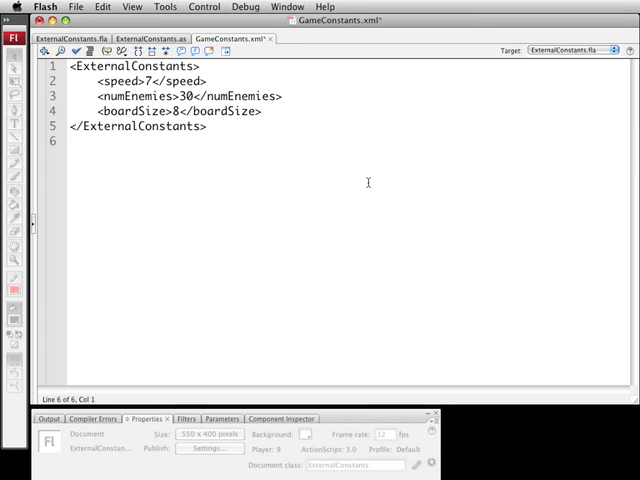
{"action": "double_click", "coordinate": [135, 66]}
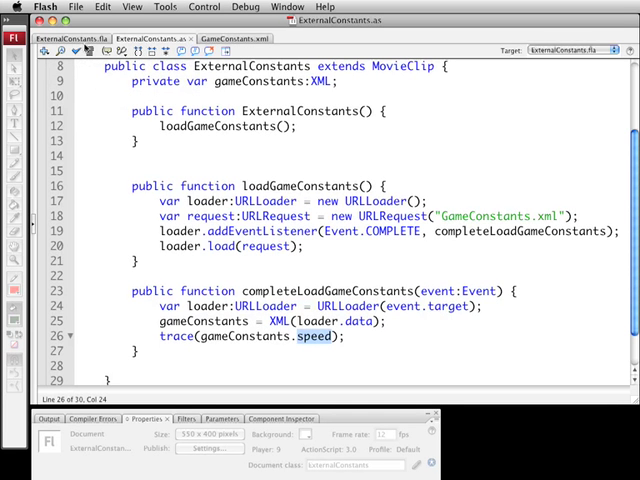
{"action": "mouse_move", "coordinate": [85, 45]}
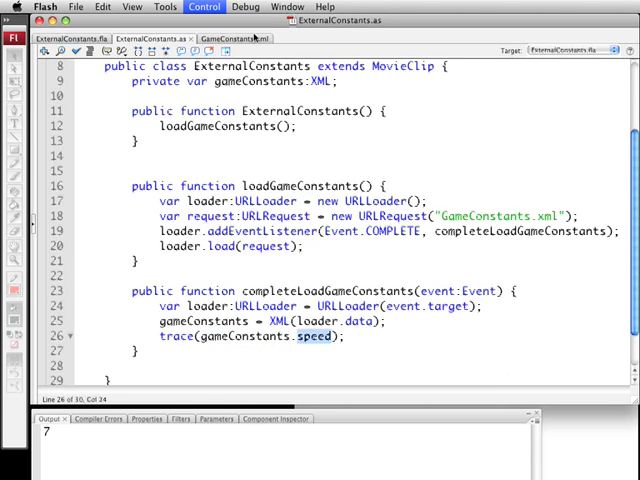
- Test the movie and compare the traced 7 with GameConstants.xml
{"action": "left_click", "coordinate": [237, 38]}
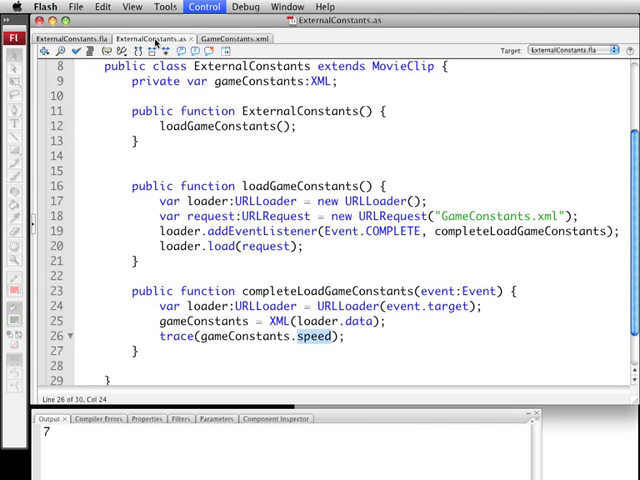
{"action": "left_click", "coordinate": [315, 217]}
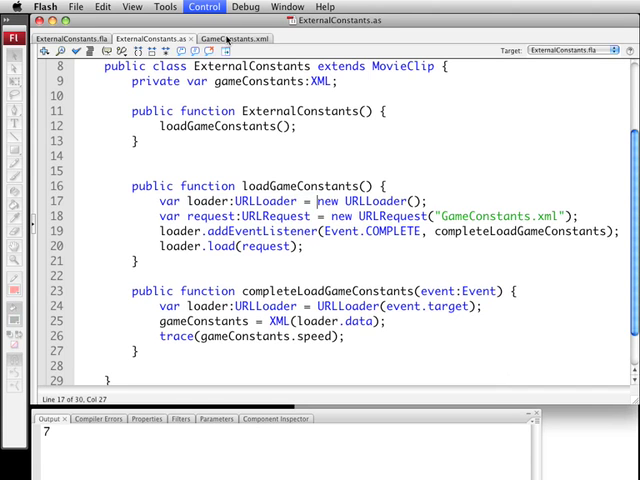
{"action": "left_click", "coordinate": [234, 38]}
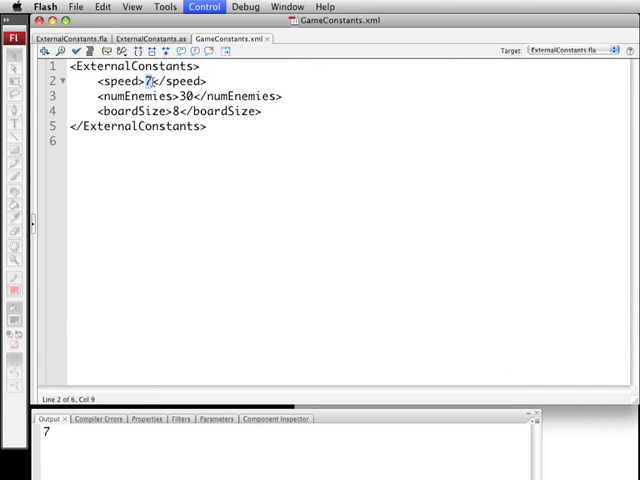